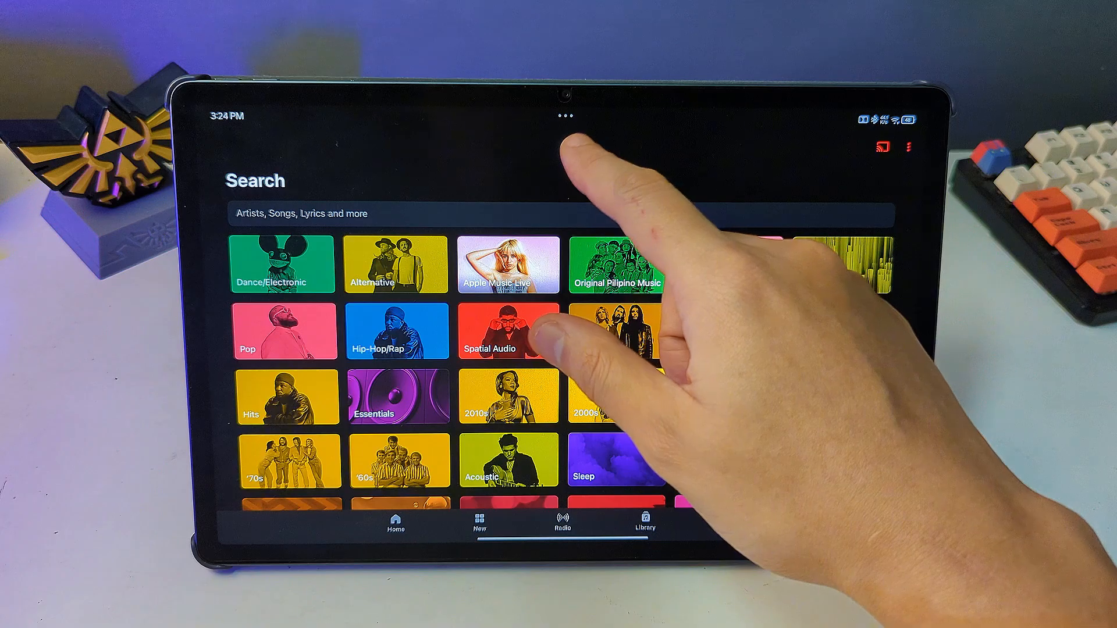
Put Apple Music into split screen so it takes the left half of the display.
left_click(567, 117)
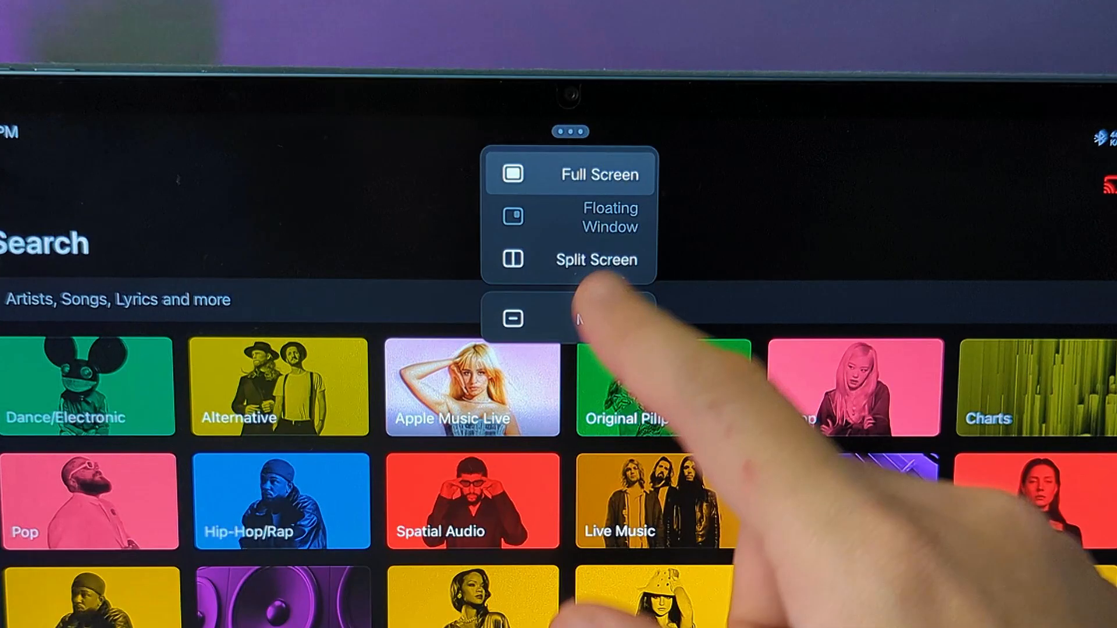
left_click(596, 259)
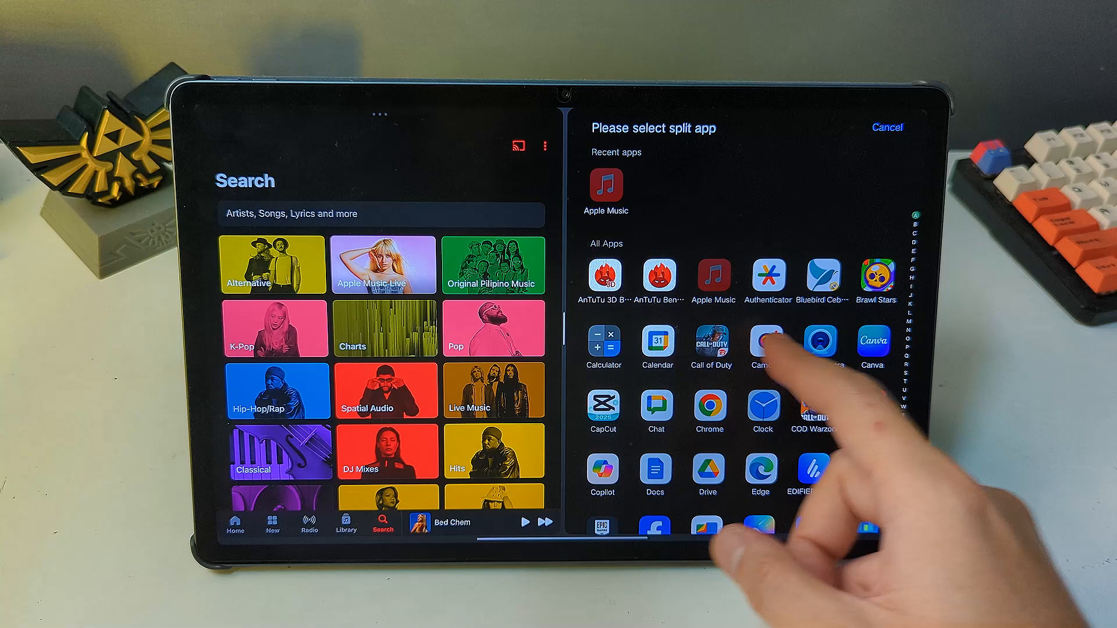
left_click(764, 340)
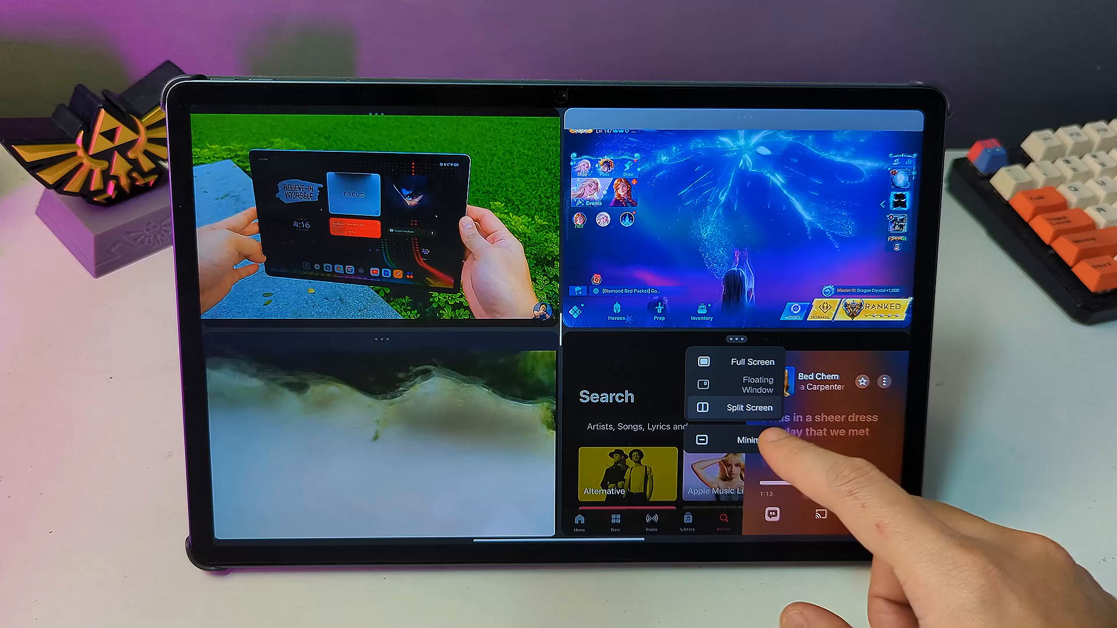
Minimize the Apple Music pane so the other three apps expand to fill the screen.
left_click(747, 440)
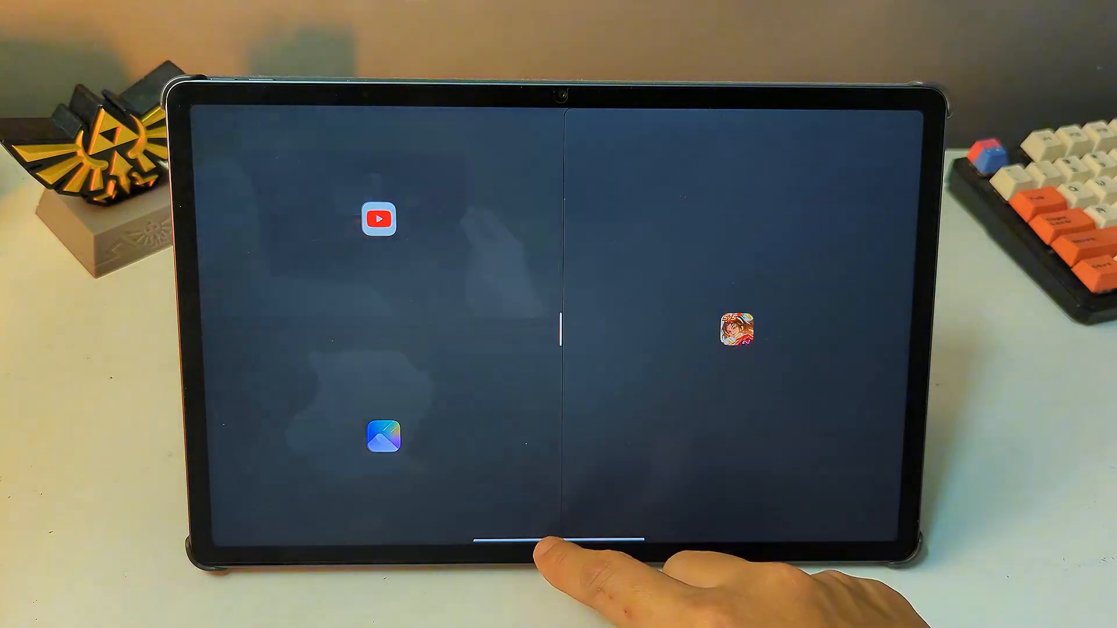